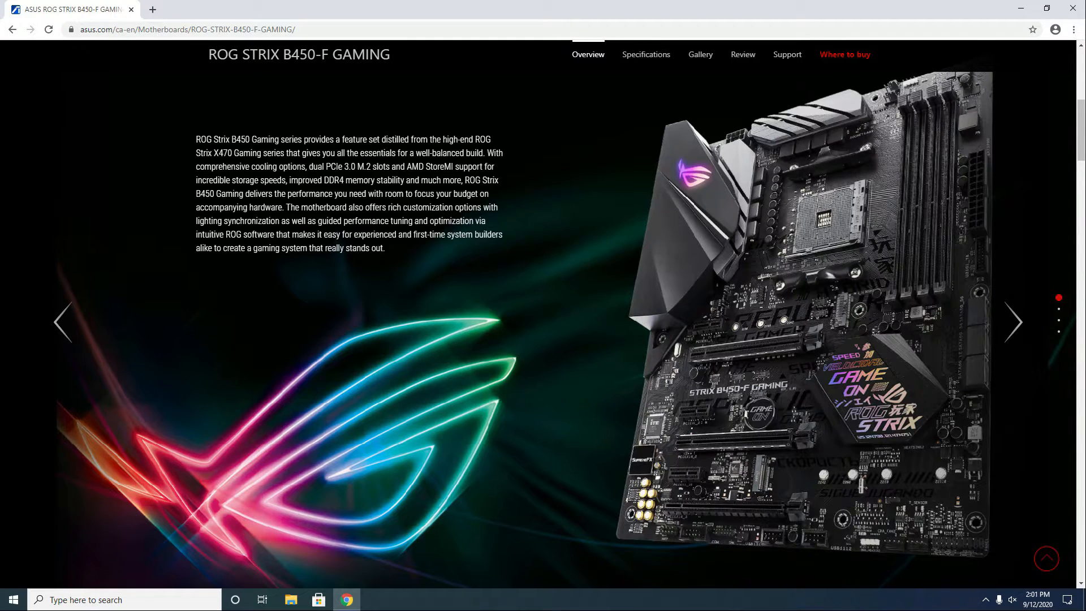
# Open the Windows Start menu to reach the power options for restarting.
pyautogui.click(13, 599)
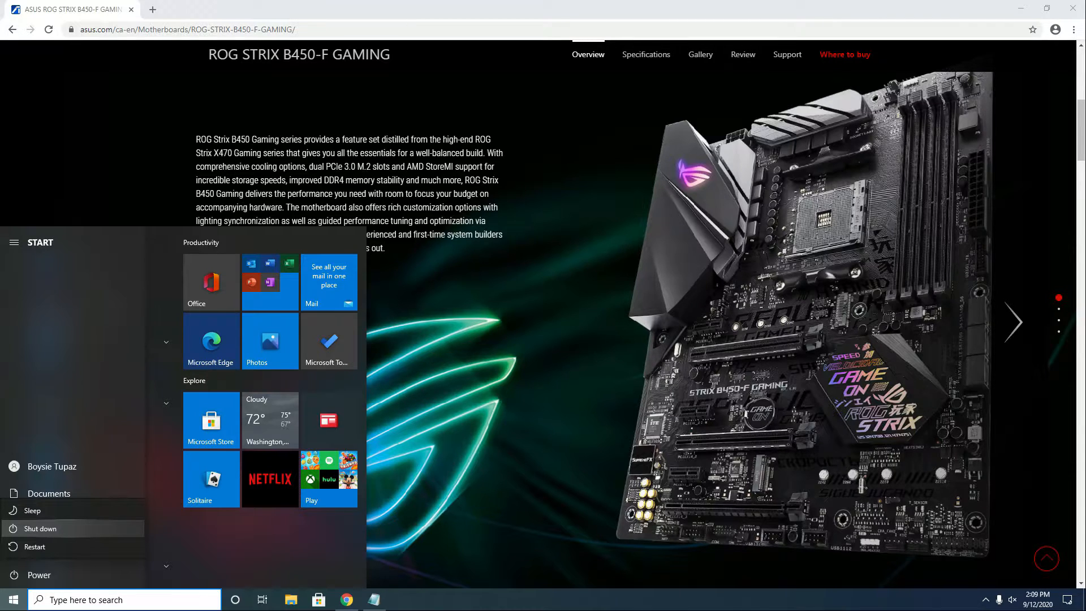
pyautogui.moveTo(32, 511)
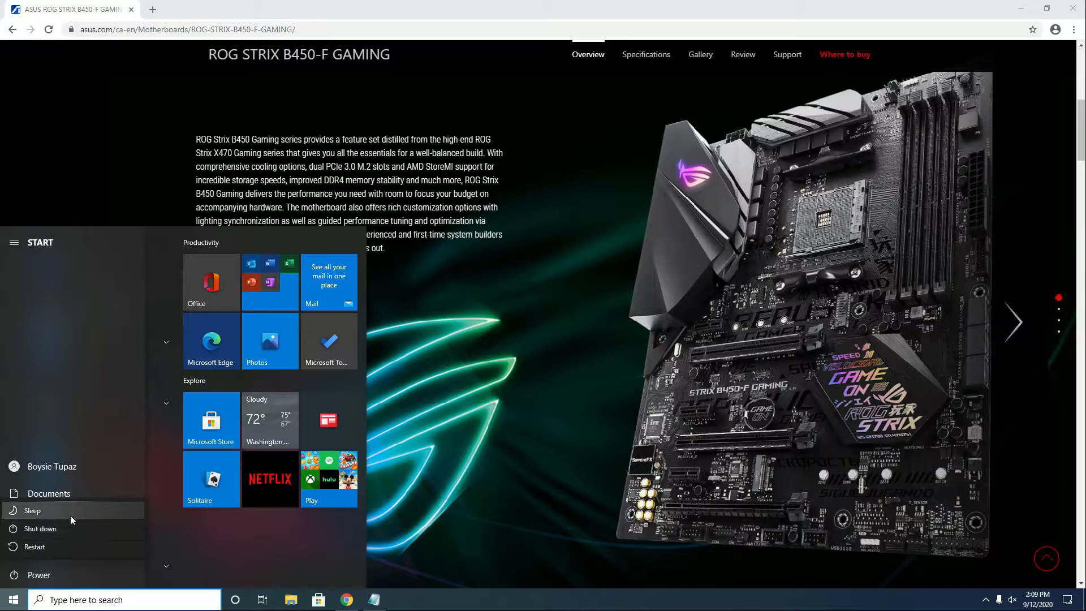
pyautogui.moveTo(32, 511)
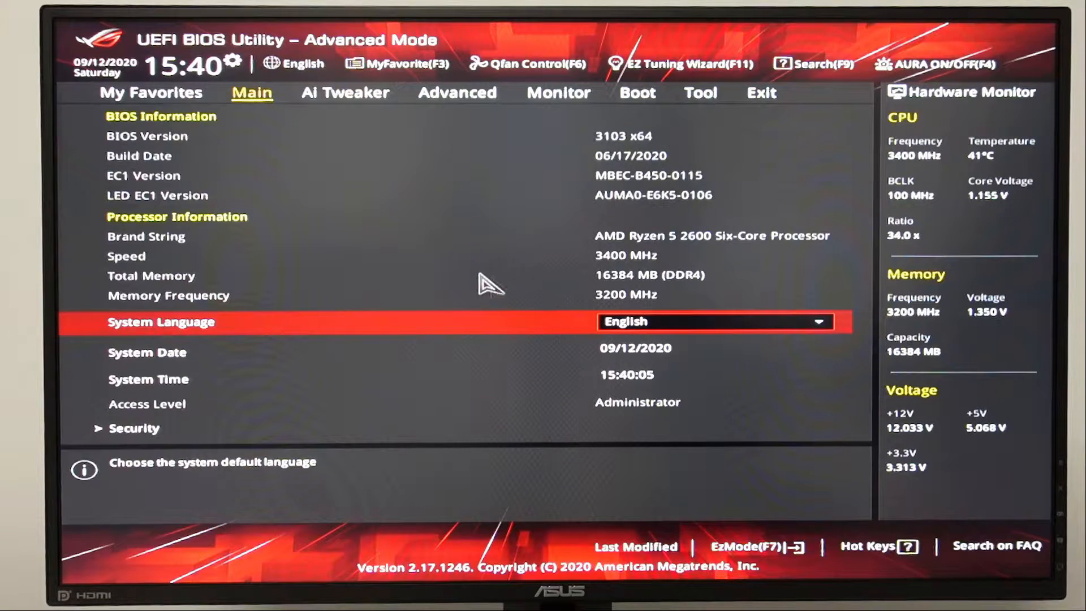
pyautogui.moveTo(239, 152)
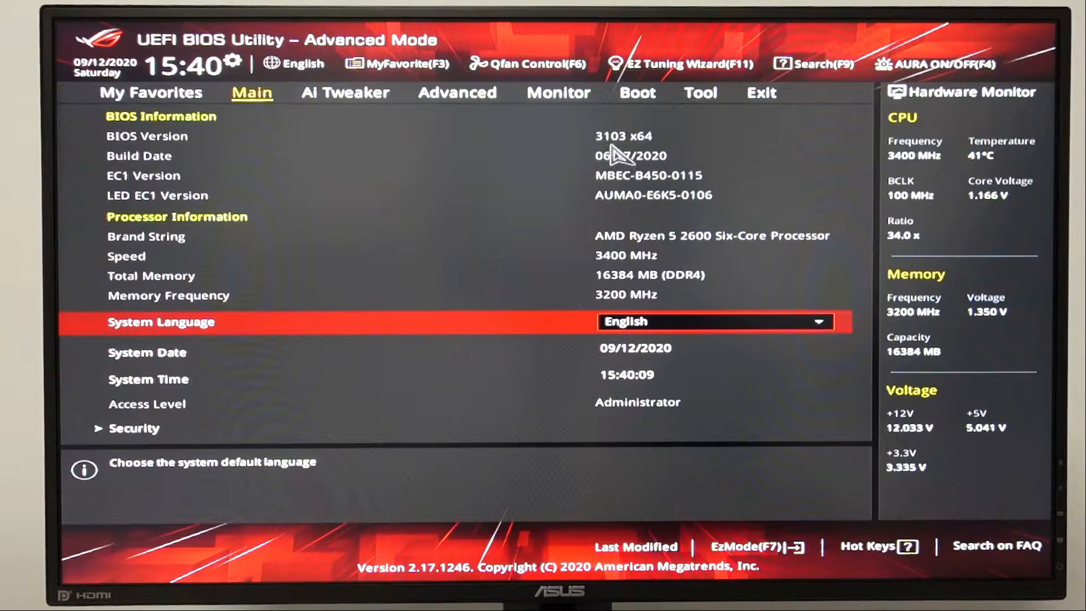
pyautogui.moveTo(516, 148)
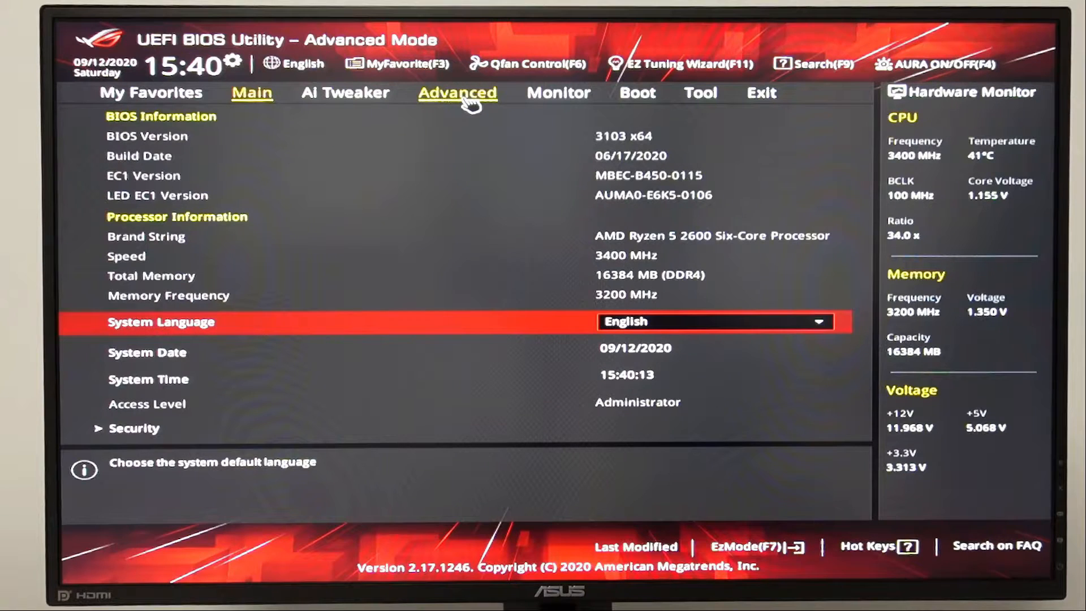
# Switch to the Advanced tab showing AMD fTPM, CPU, SATA and USB configuration.
pyautogui.click(457, 93)
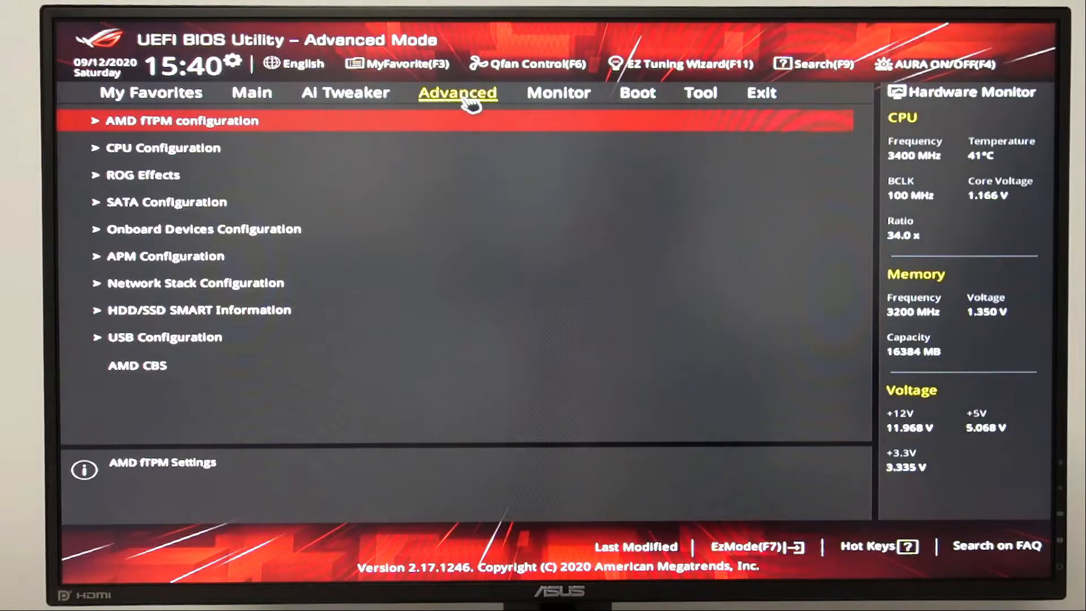
pyautogui.moveTo(391, 149)
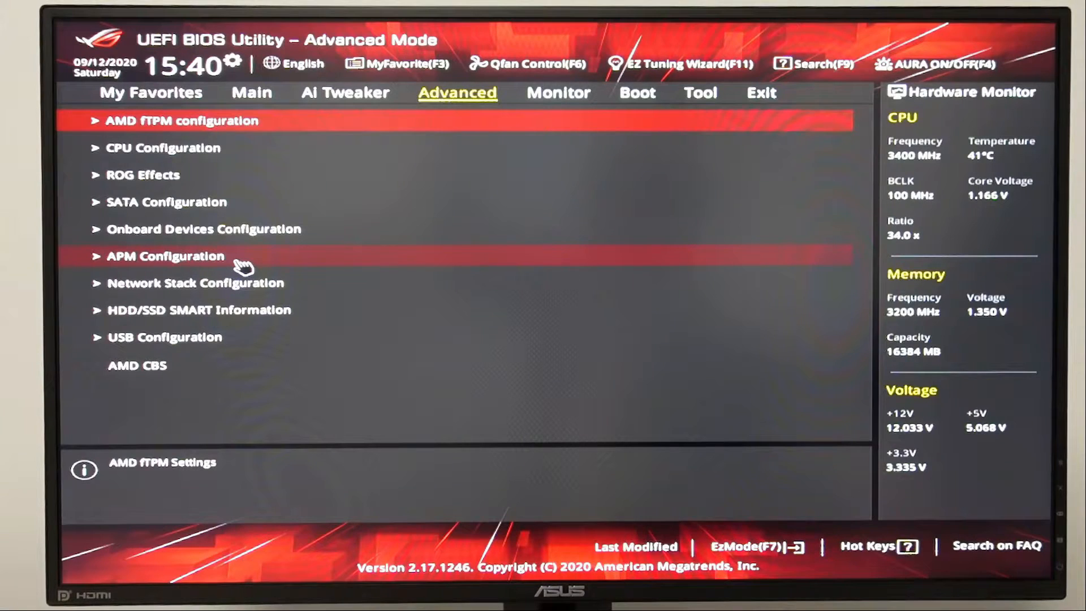
# In APM Configuration, change ErP Ready to Enable(S4+S5).
pyautogui.click(165, 255)
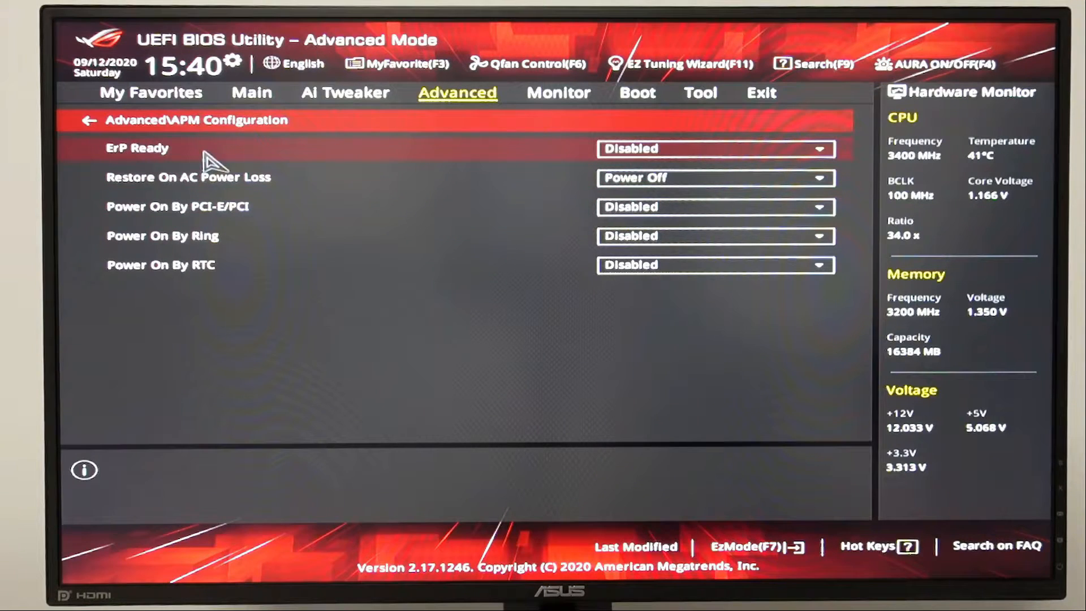
pyautogui.moveTo(139, 151)
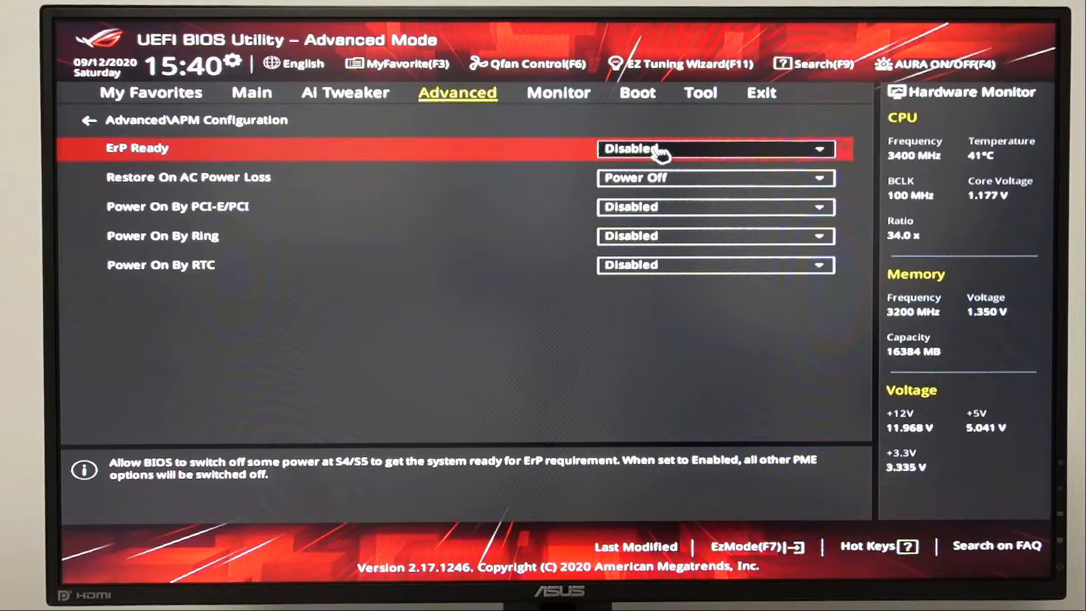
pyautogui.click(715, 149)
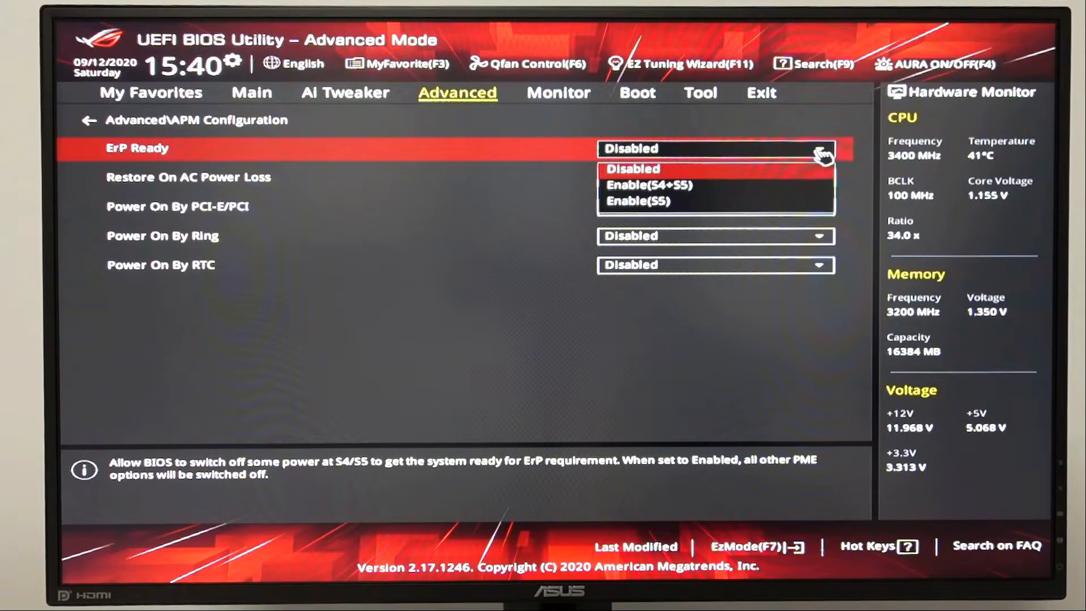
pyautogui.moveTo(735, 193)
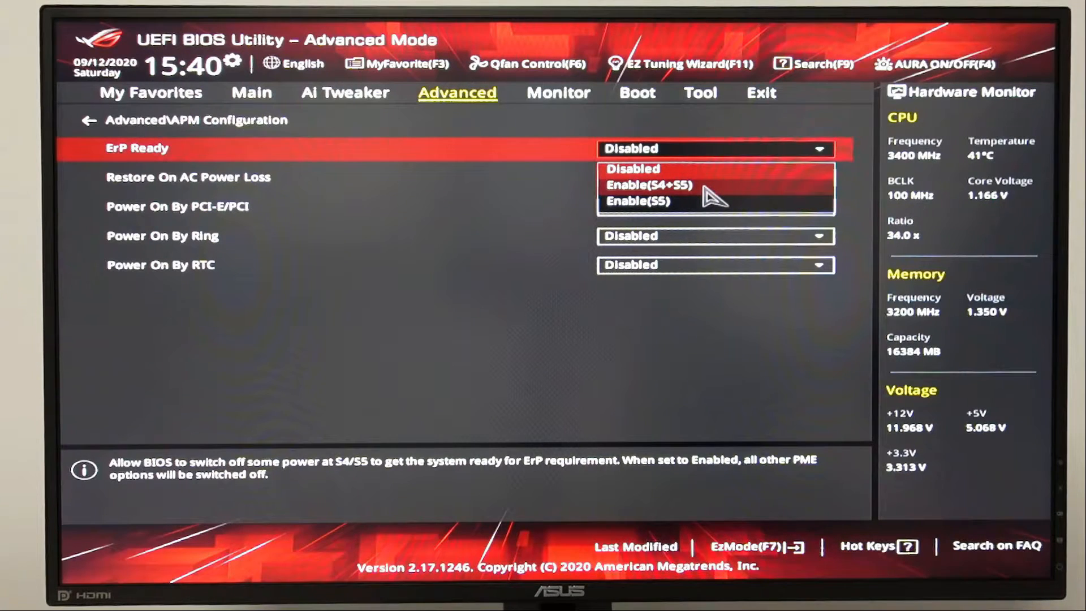
pyautogui.click(648, 185)
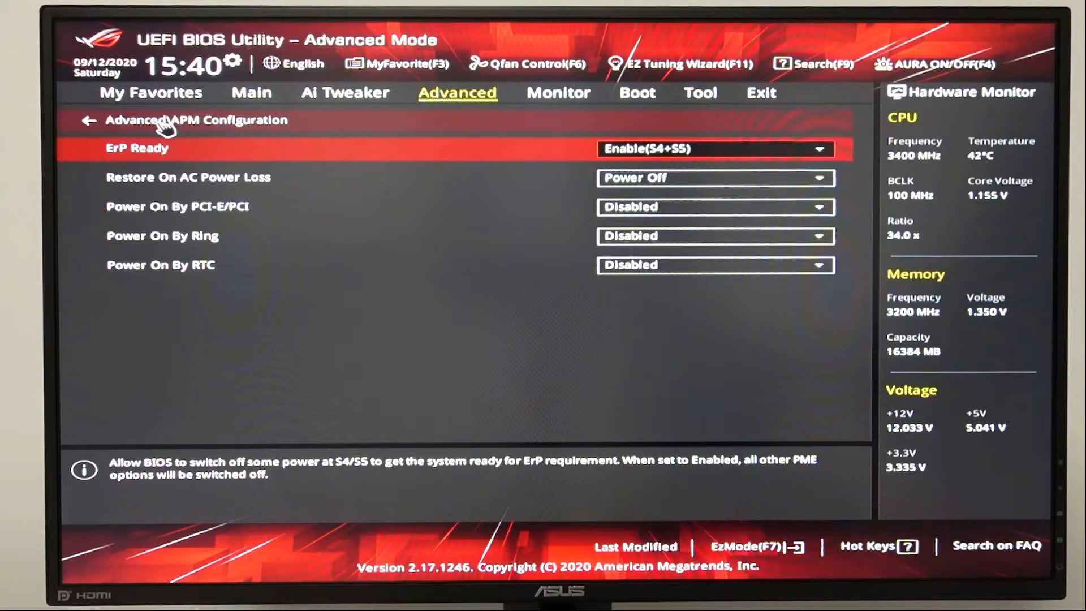
# Go back to Advanced and enter Onboard Devices Configuration.
pyautogui.click(89, 120)
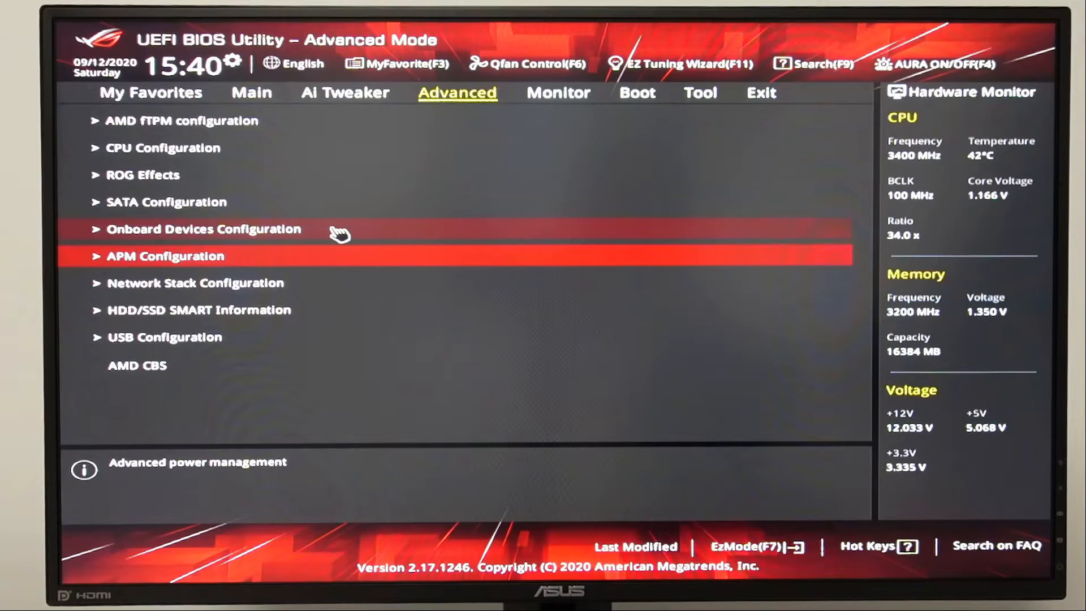
pyautogui.click(203, 230)
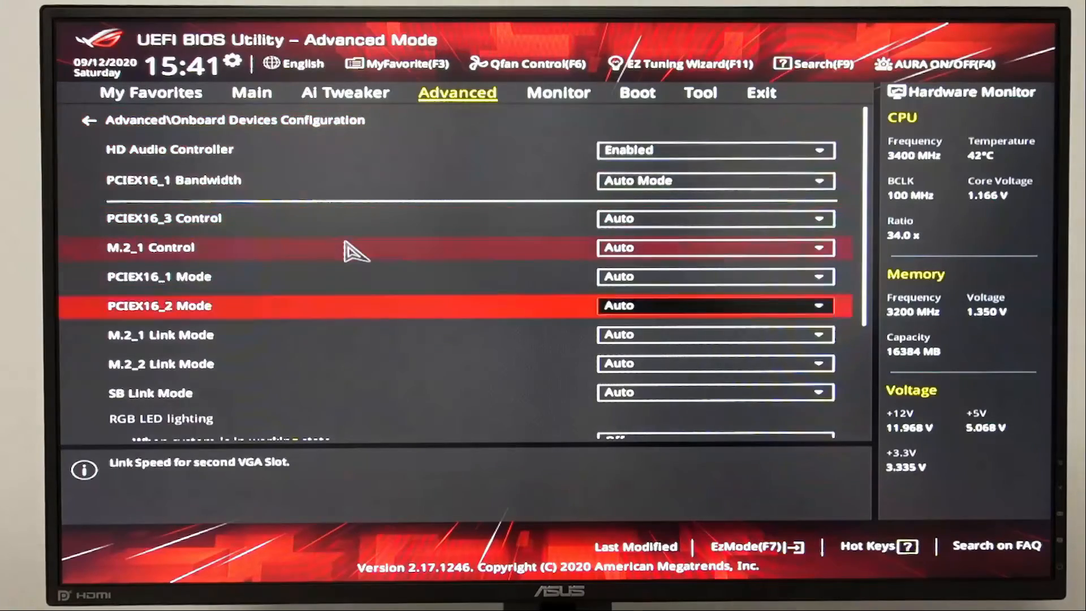
# Set working-state RGB LED lighting to On, leaving sleep-state lighting Off.
pyautogui.scroll(-3)
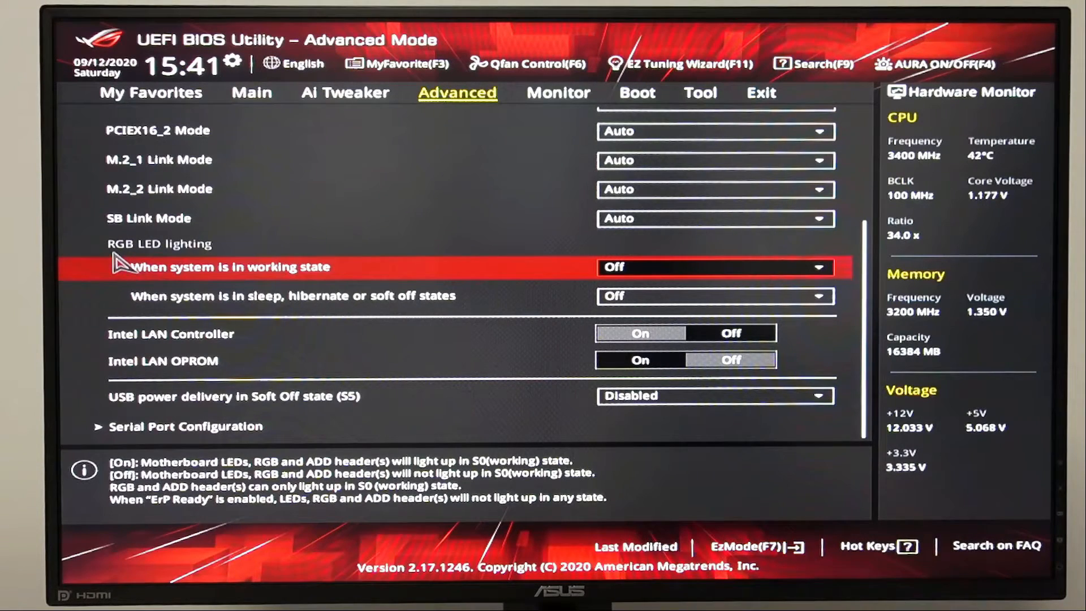
pyautogui.moveTo(340, 291)
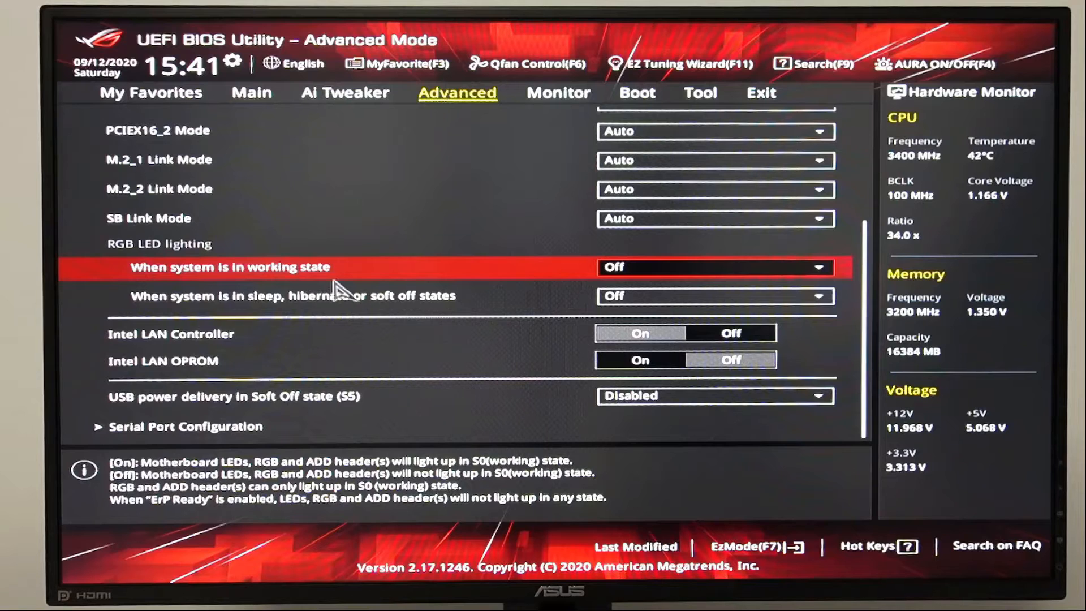
pyautogui.moveTo(368, 284)
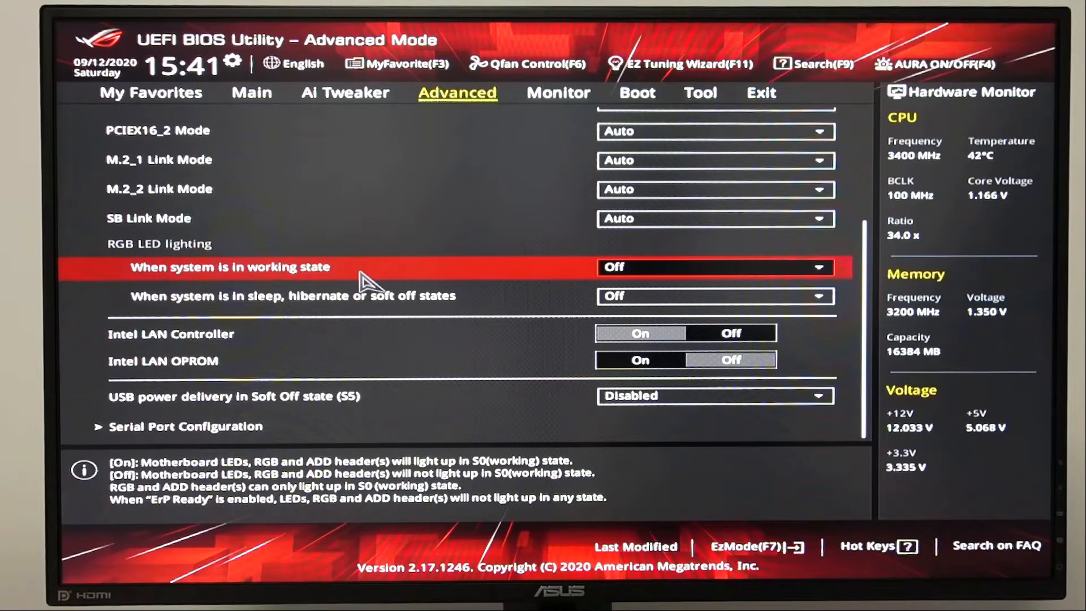
pyautogui.click(713, 268)
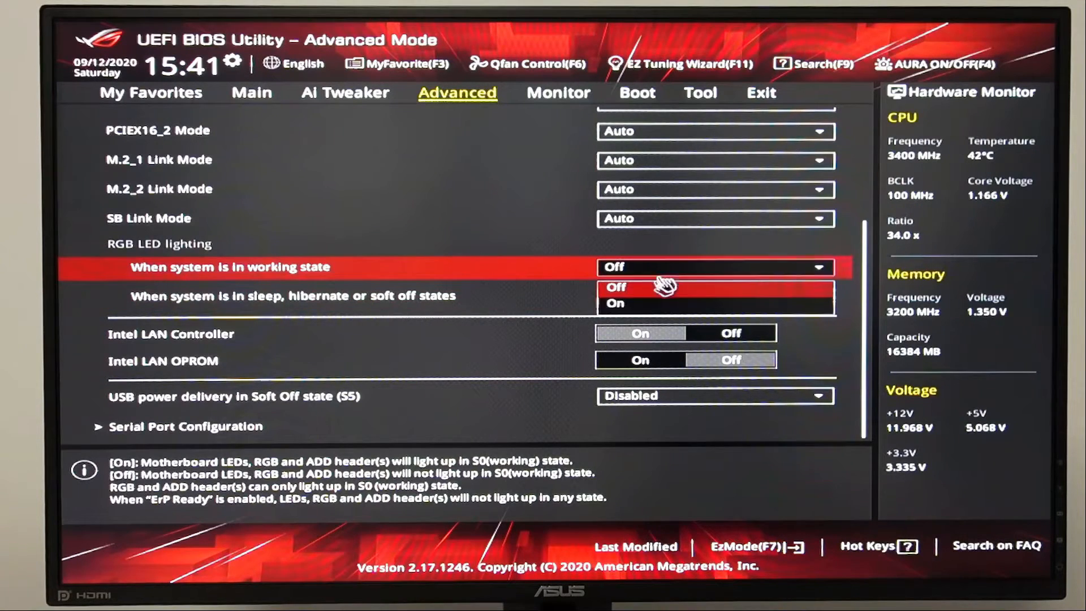
pyautogui.click(616, 304)
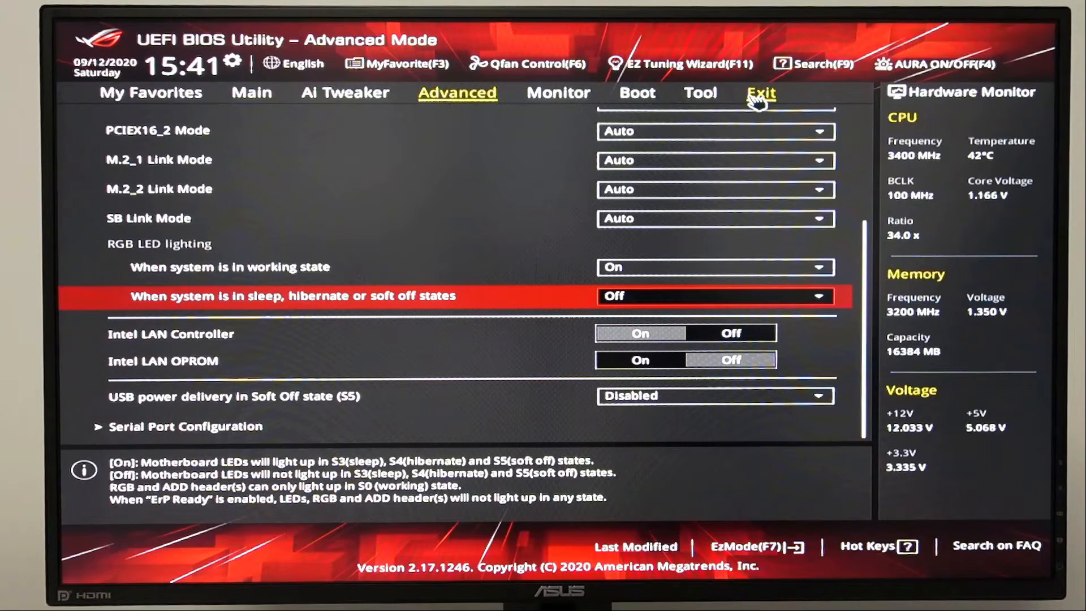
pyautogui.moveTo(787, 119)
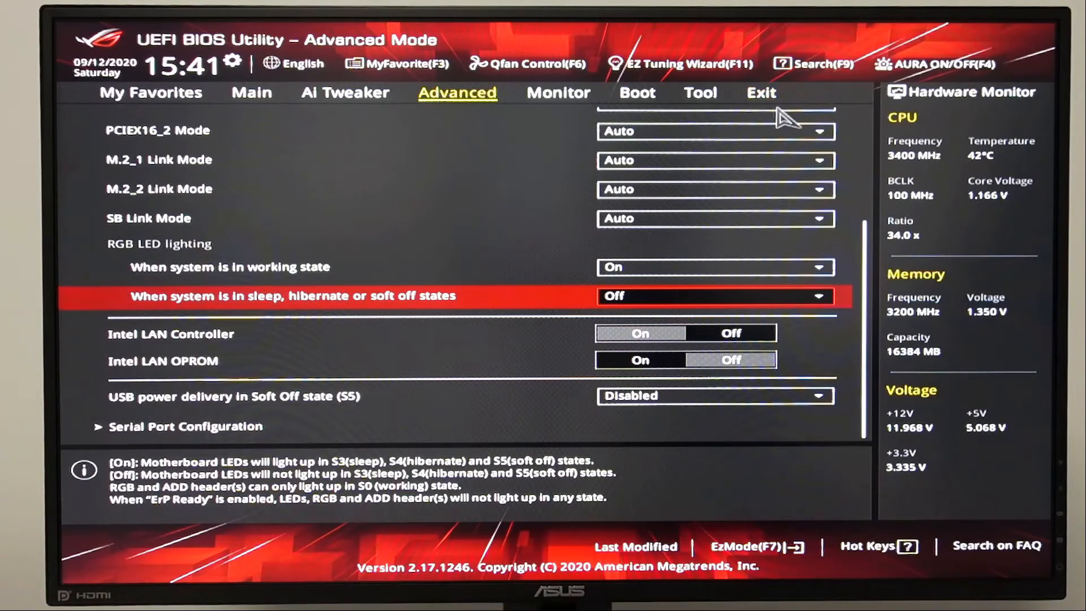
# From the Exit tab, choose Save Changes & Reset.
pyautogui.click(762, 92)
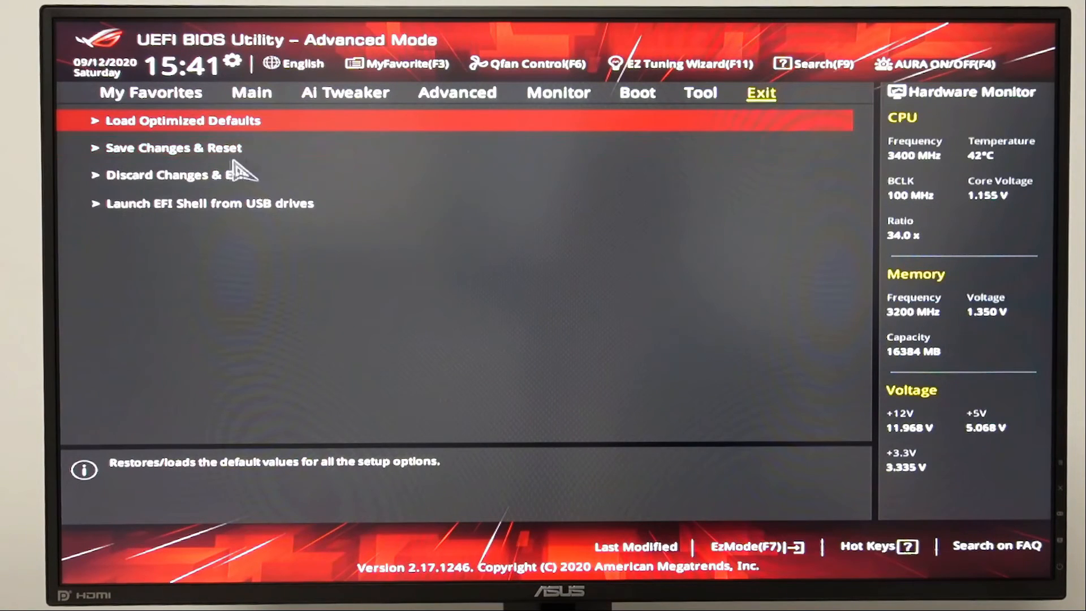
pyautogui.click(174, 148)
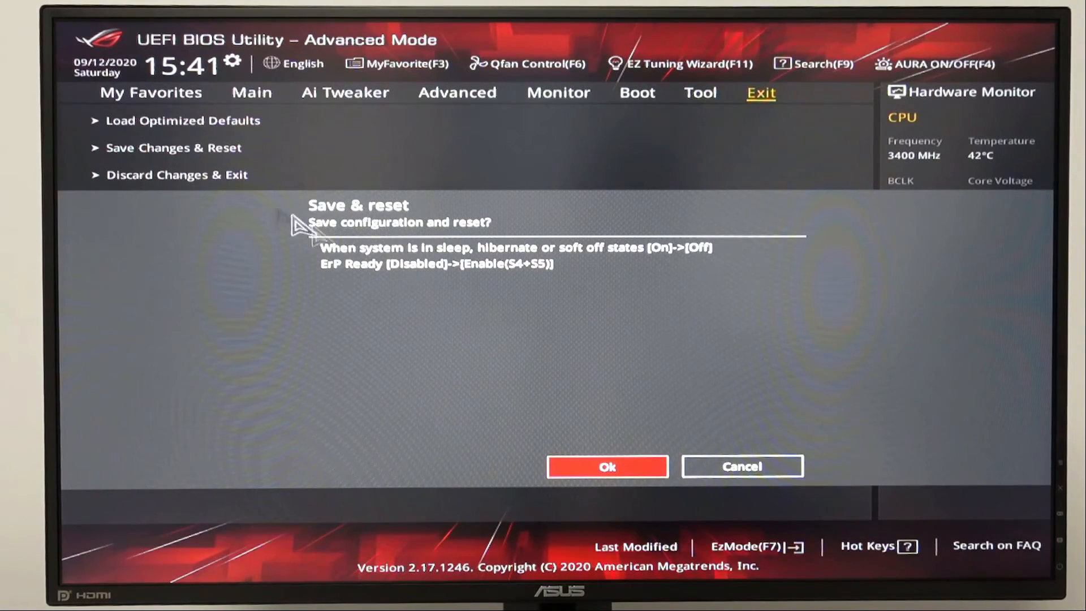
pyautogui.moveTo(608, 466)
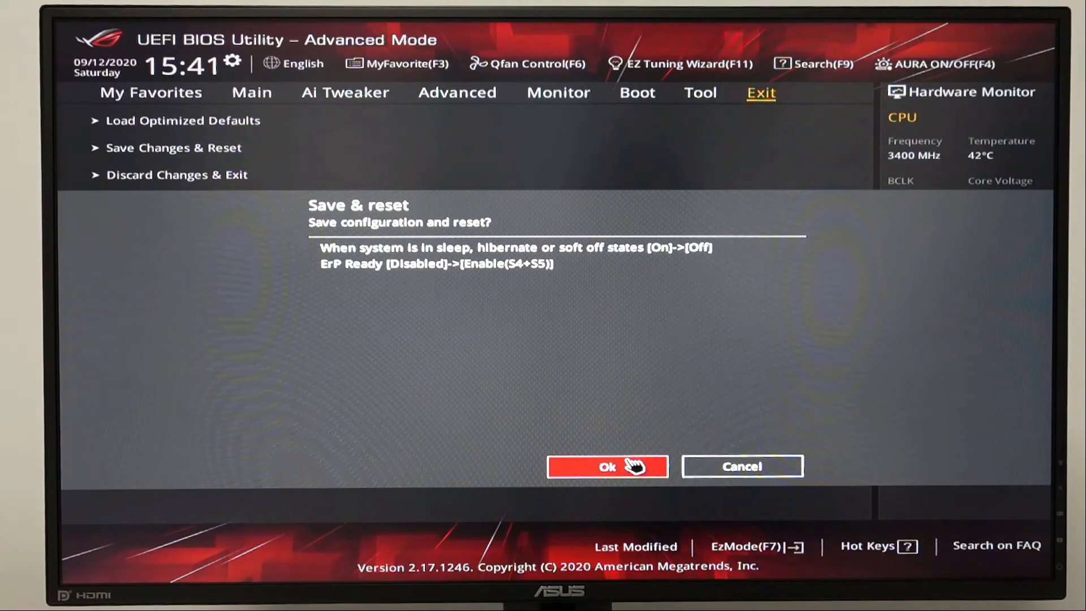